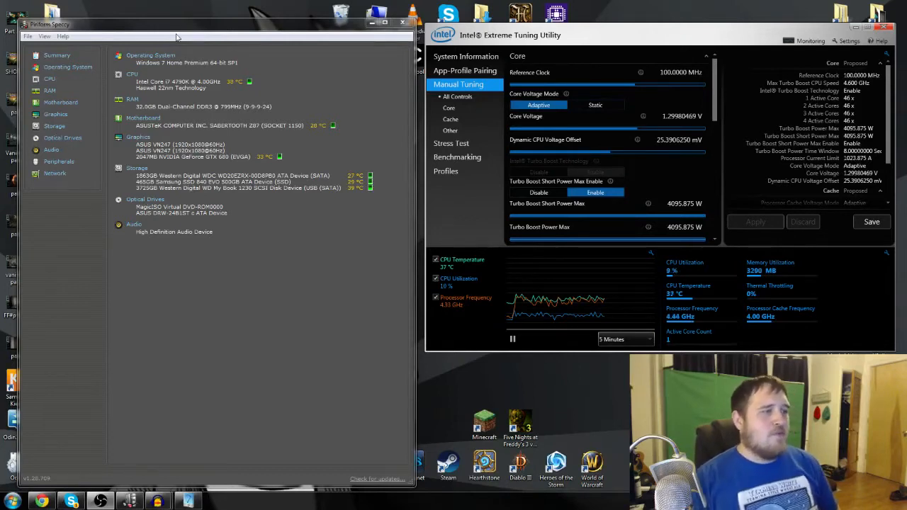
pyautogui.moveTo(326, 133)
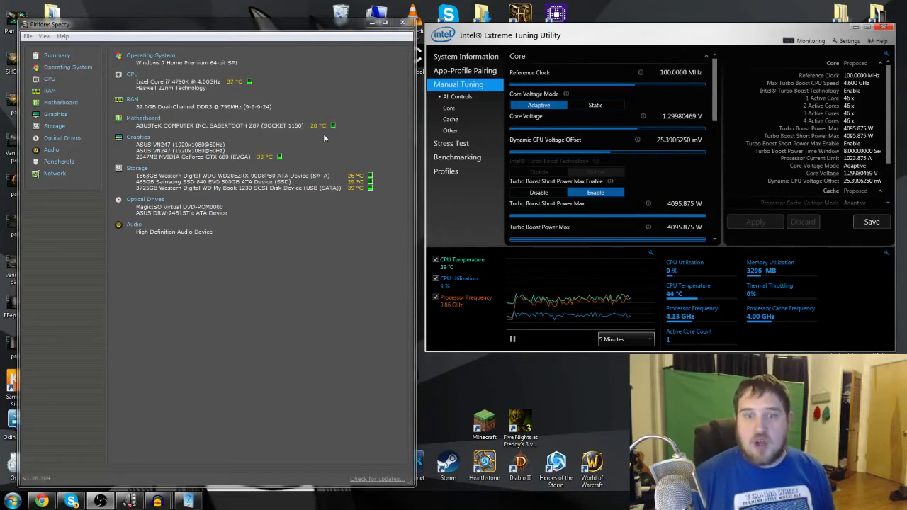
pyautogui.moveTo(523, 127)
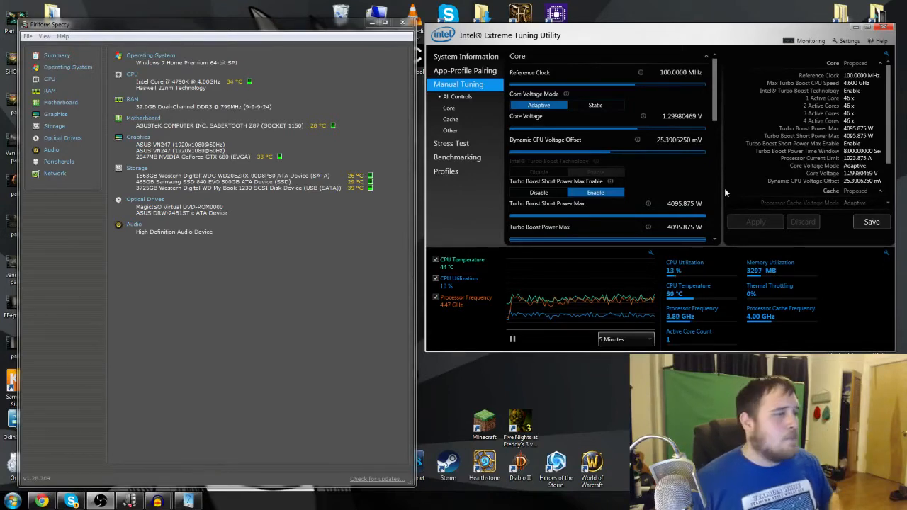
# Show Speccy's CPU page with per-core speed, multiplier and temperature, then the Motherboard page
pyautogui.click(49, 79)
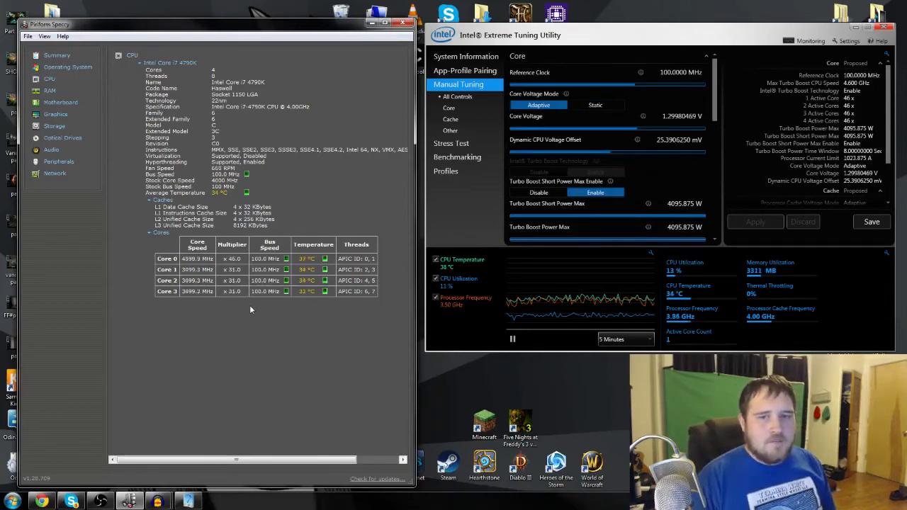
pyautogui.click(60, 102)
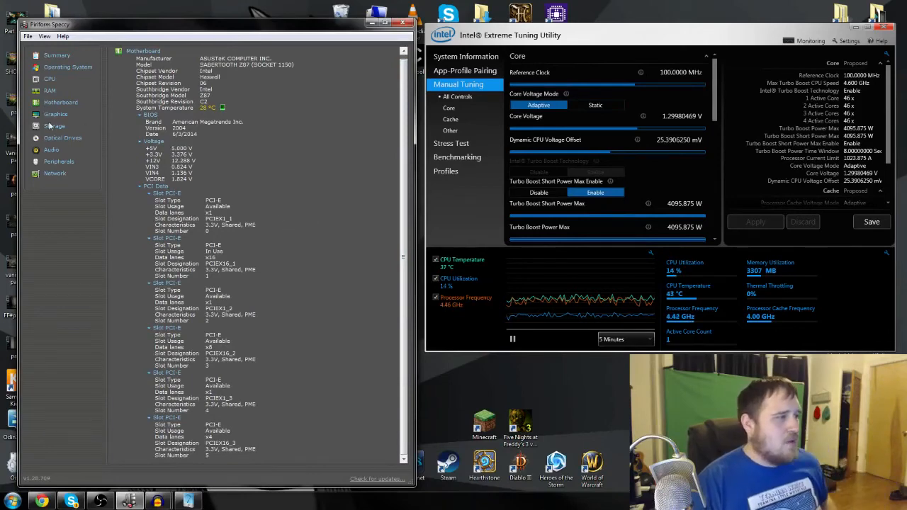
# Browse Speccy's Storage, Audio, Peripherals and Network pages, then select the Thunder Horse (C:) drive in Computer
pyautogui.click(54, 126)
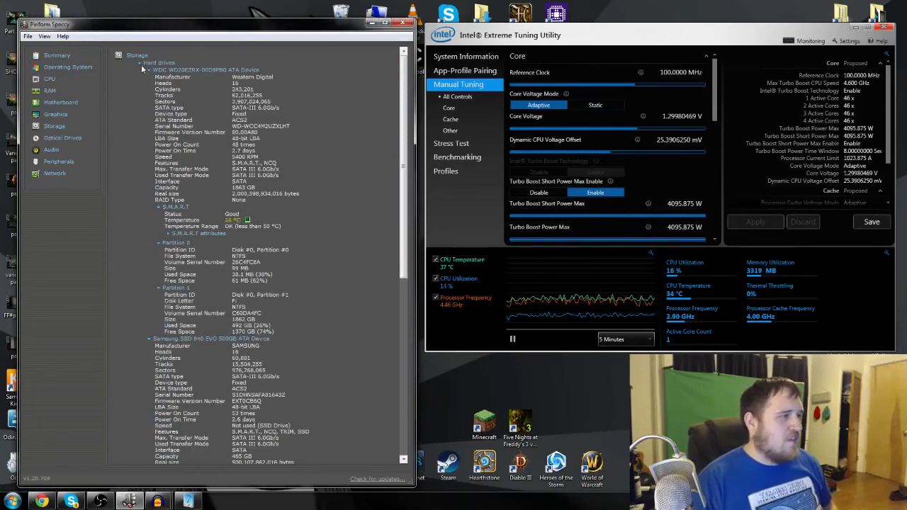
pyautogui.click(149, 70)
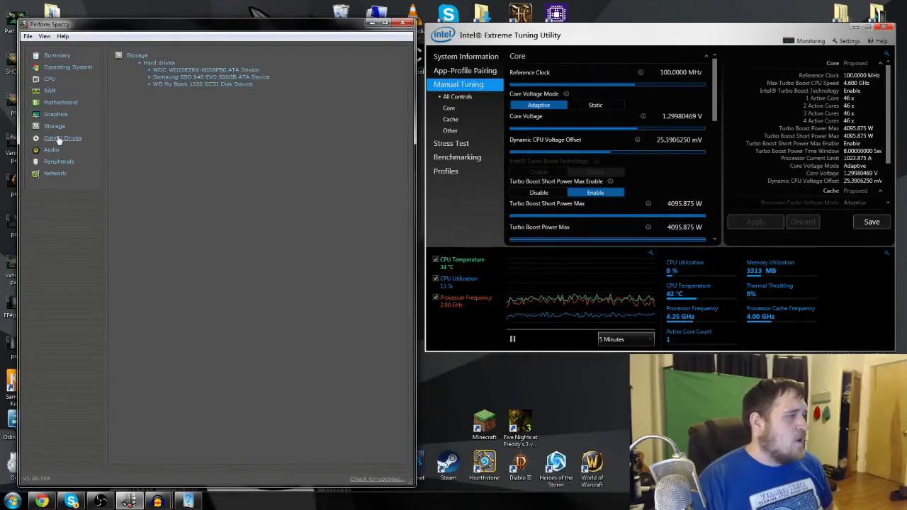
pyautogui.click(51, 150)
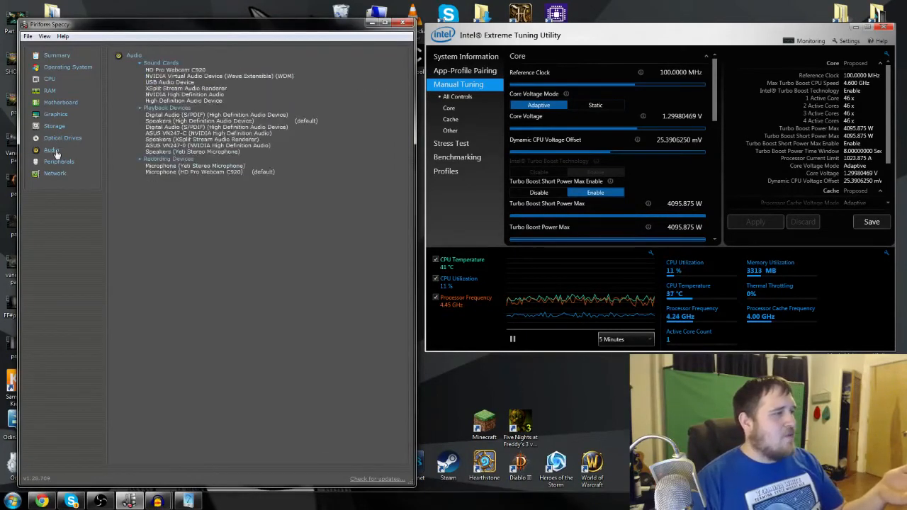
pyautogui.click(59, 161)
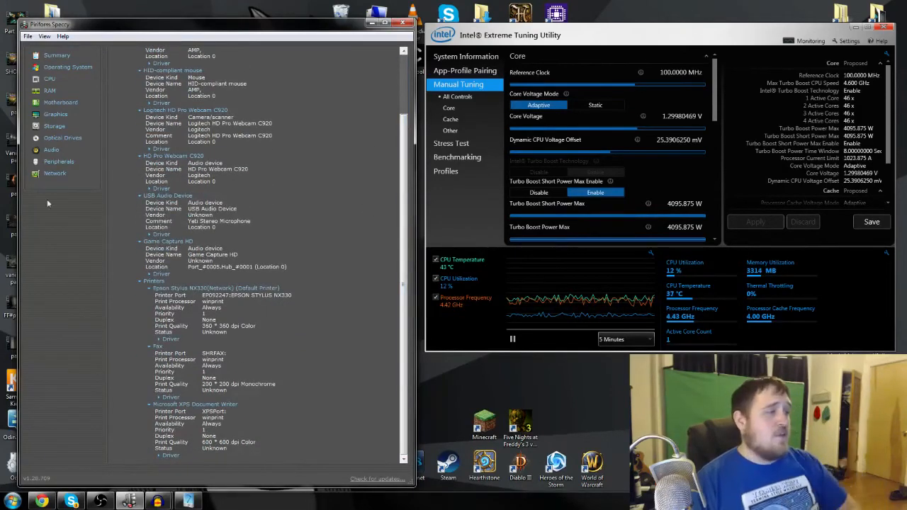
pyautogui.click(55, 173)
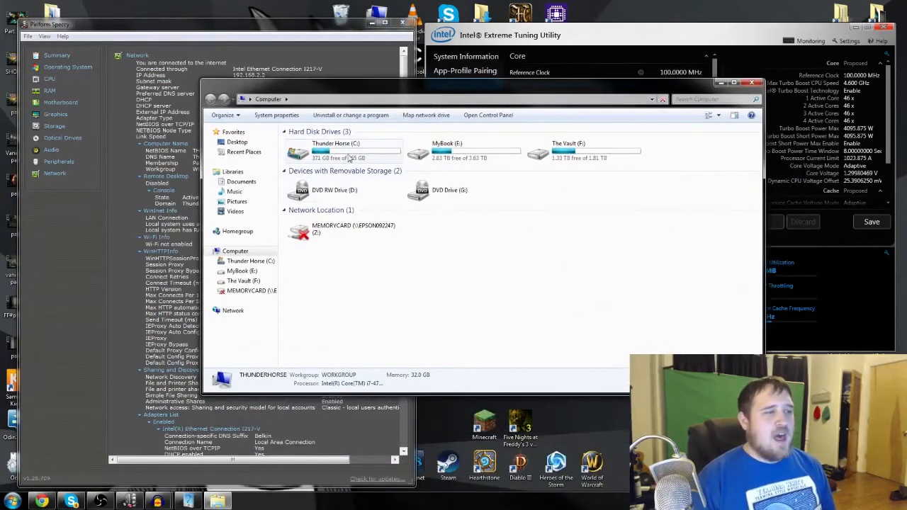
pyautogui.click(337, 150)
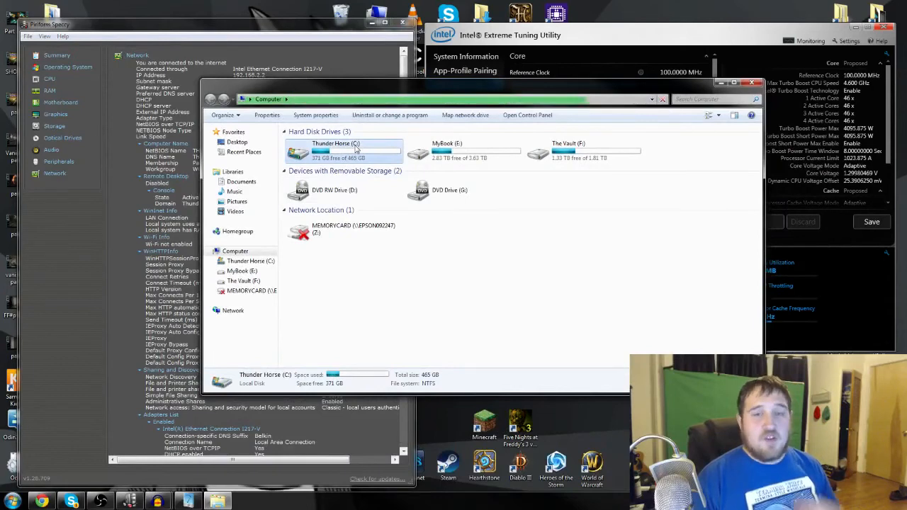